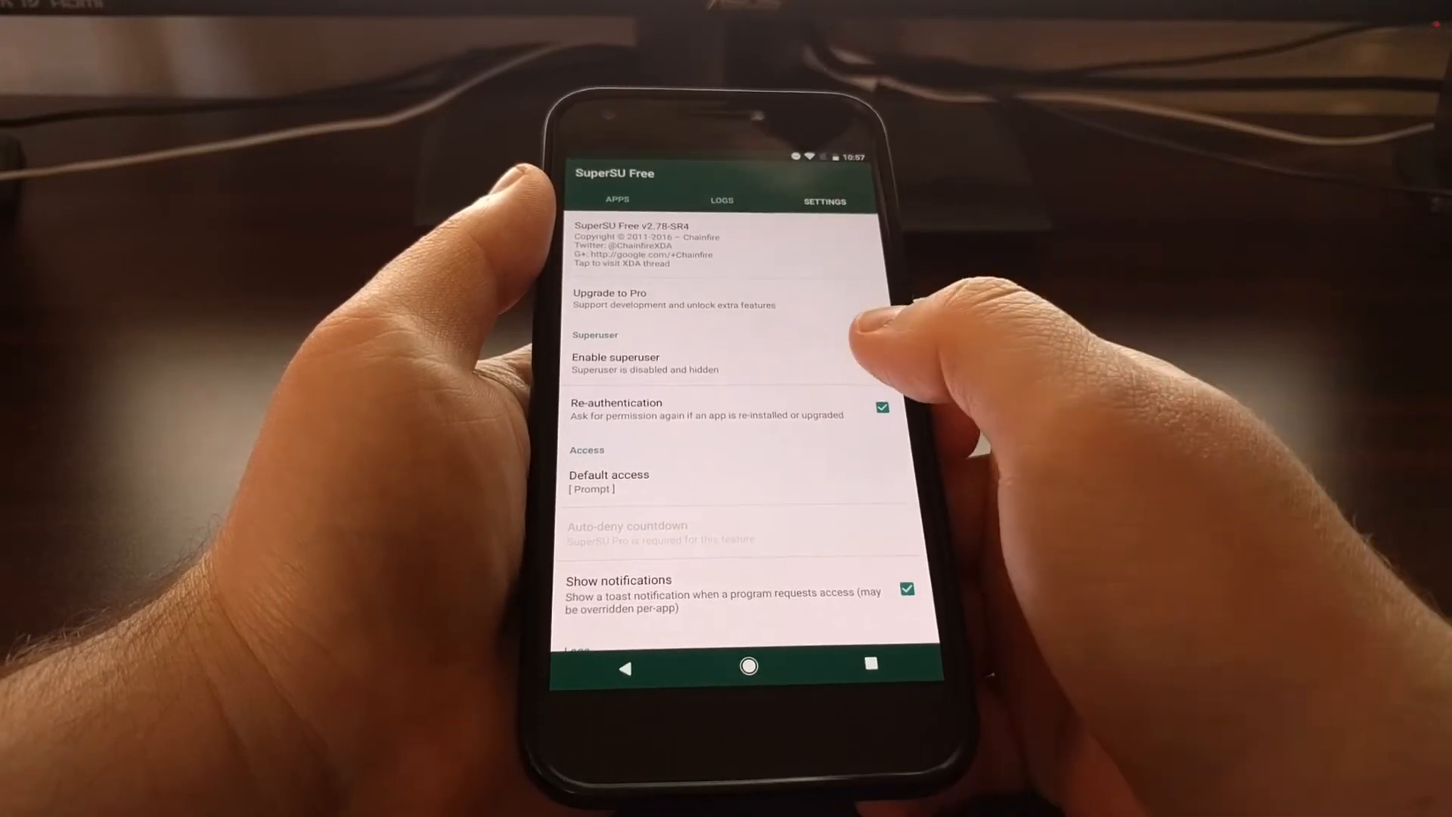
Tick the Enable superuser checkbox in SuperSU Settings to restore superuser access
click(867, 367)
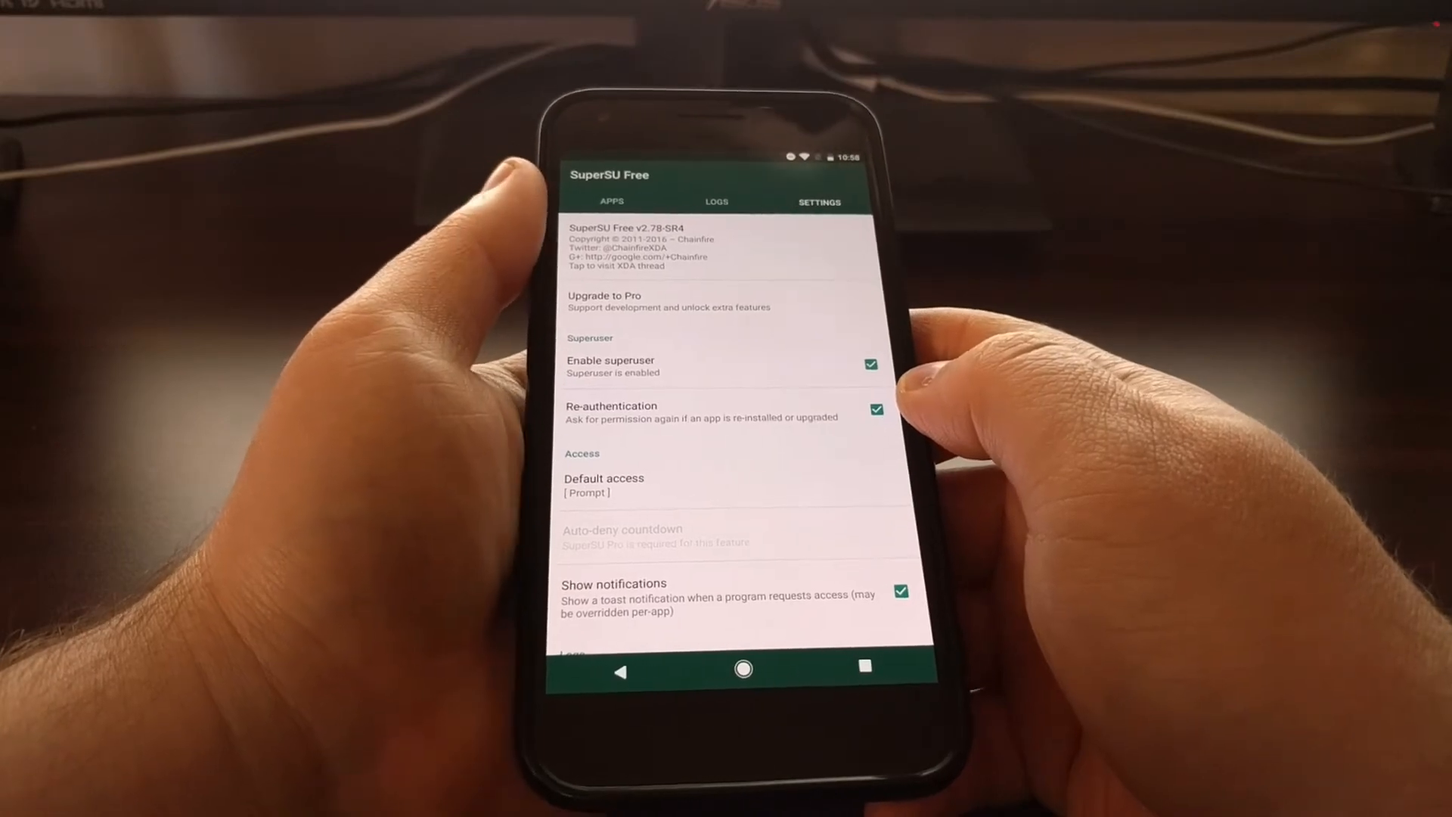
scroll(down, 3)
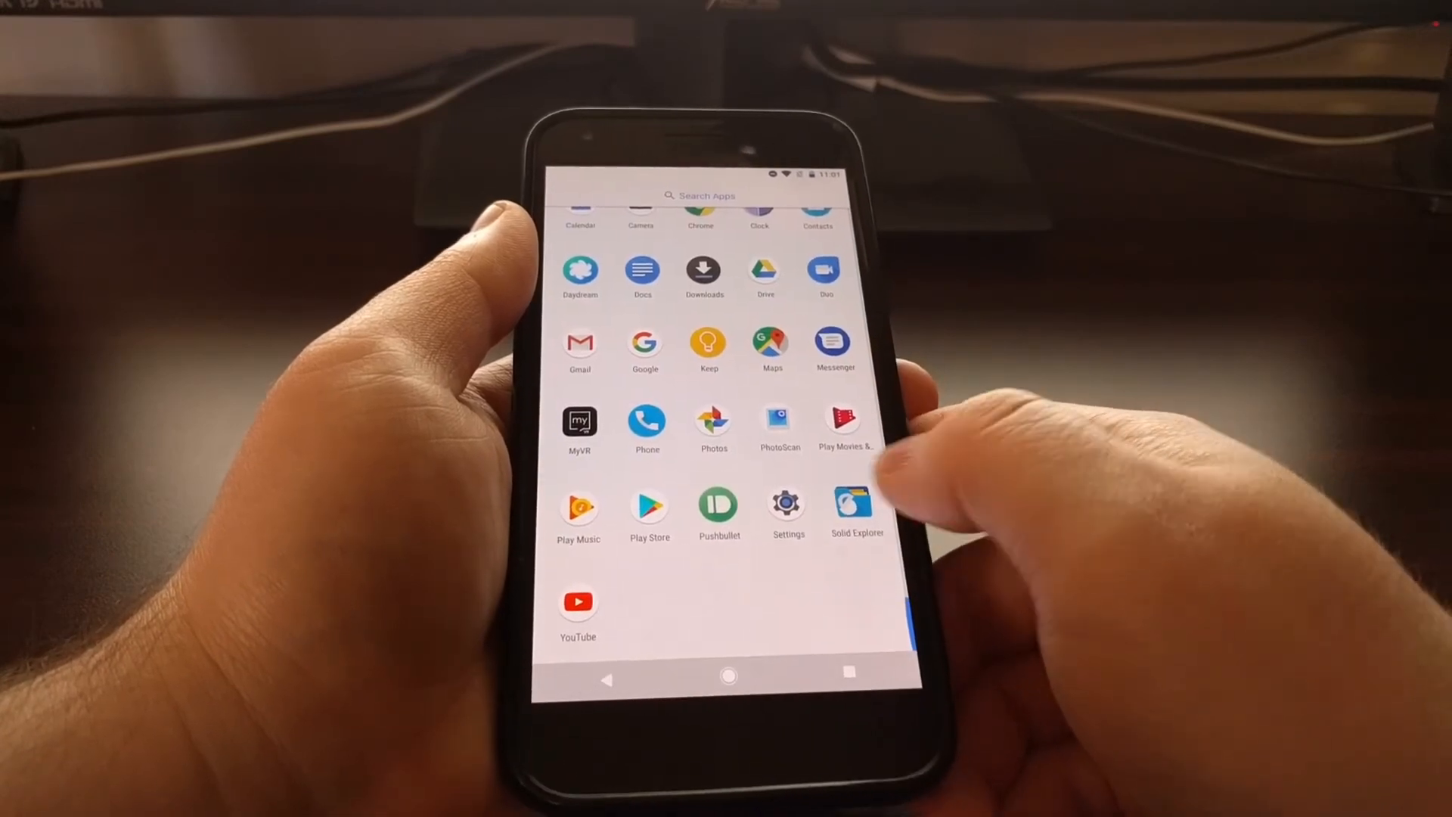
Close the app drawer, with SuperSU no longer listed, and return to the home screen
click(729, 676)
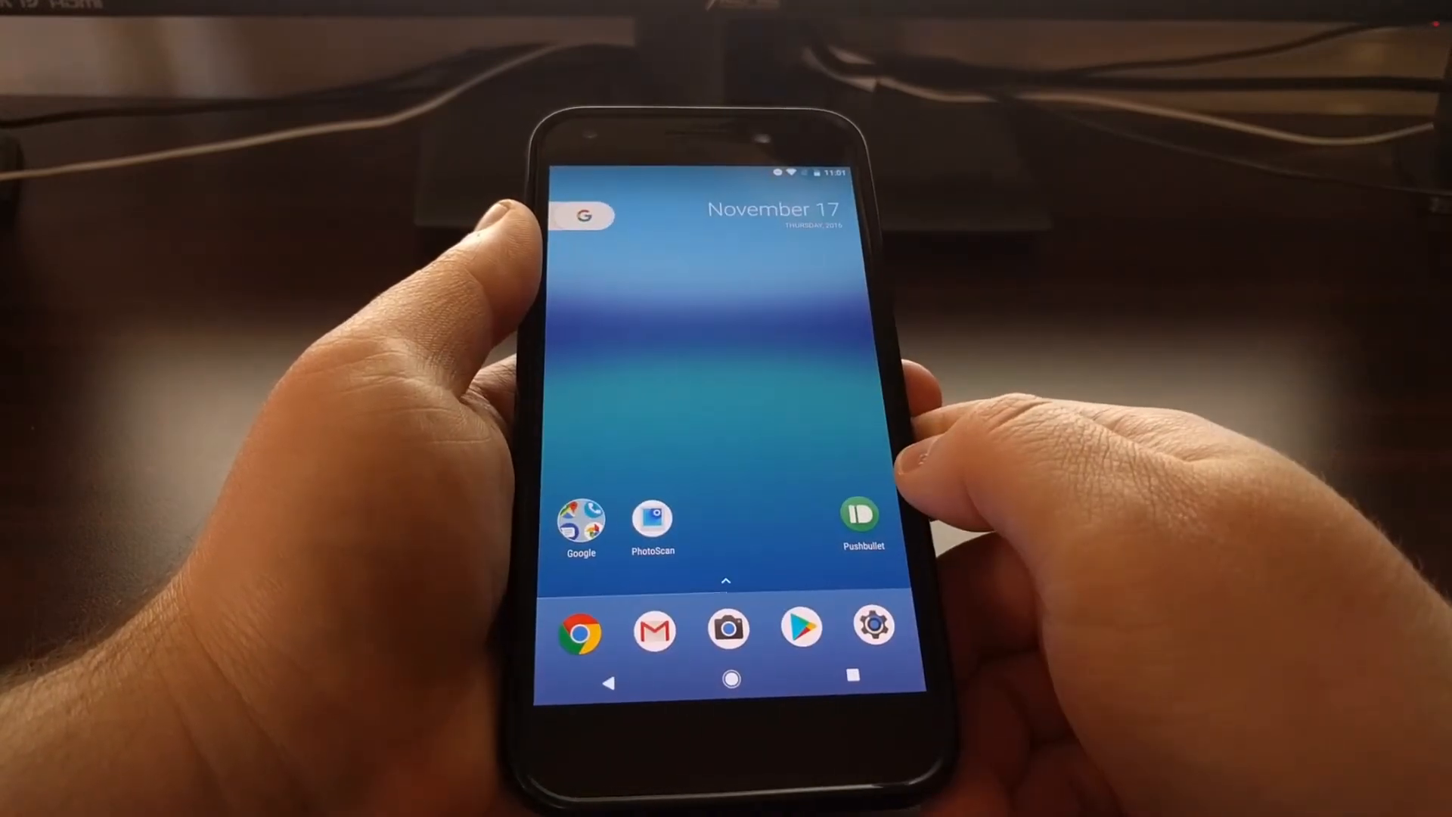